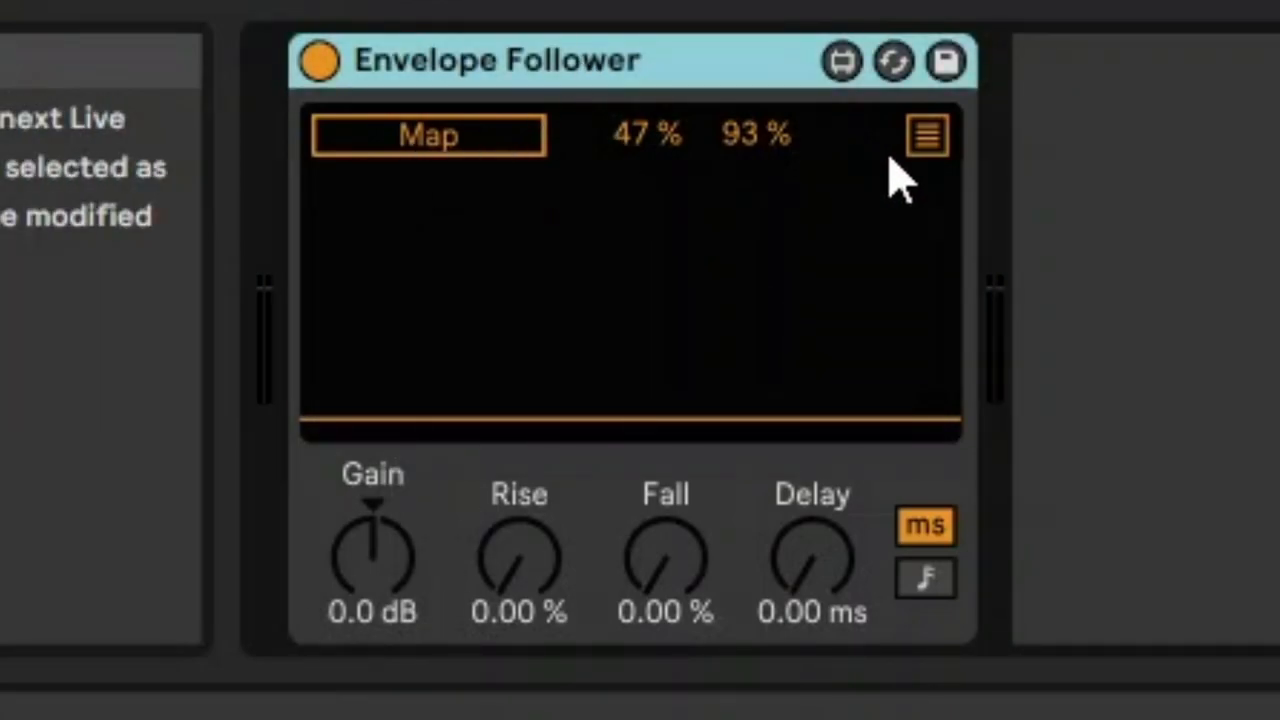
# Select the BBM2_Kit4 bass track to show its Auto Filter in the Device View
pyautogui.click(928, 136)
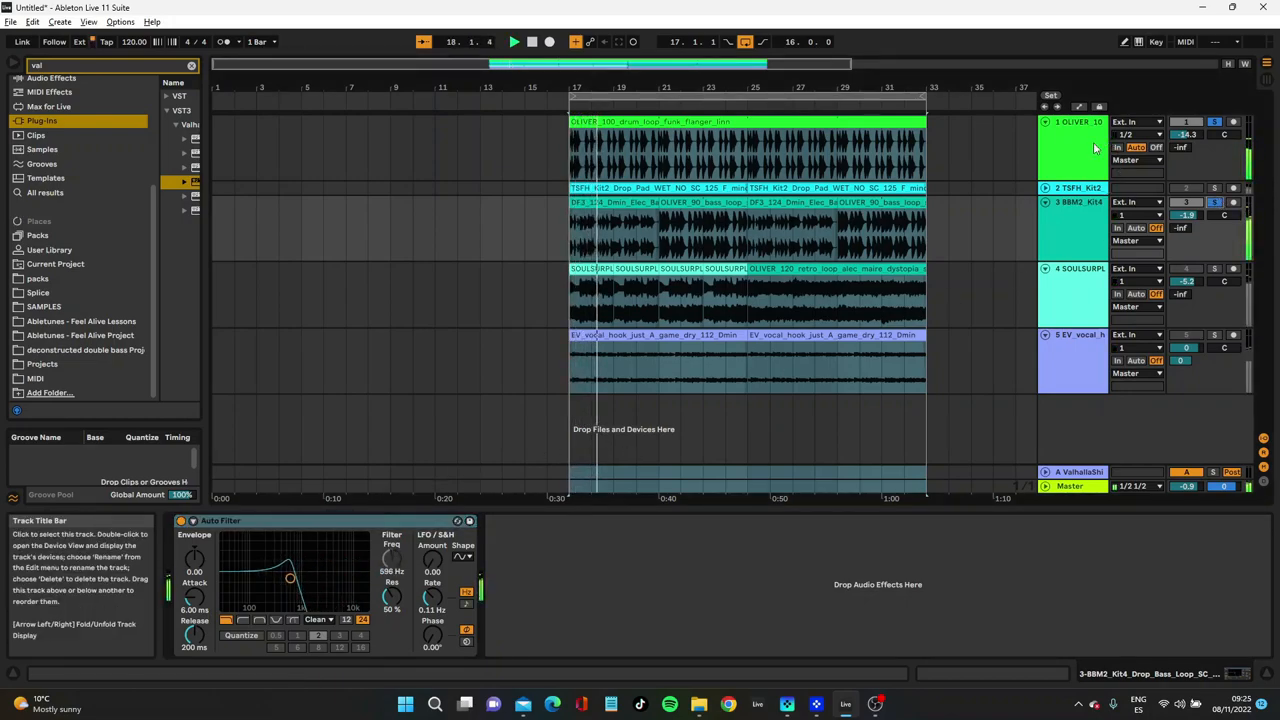
# Delete the SOULSURPL track and select the OLIVER drum track to reveal the Envelope Follower mappings
pyautogui.click(177, 521)
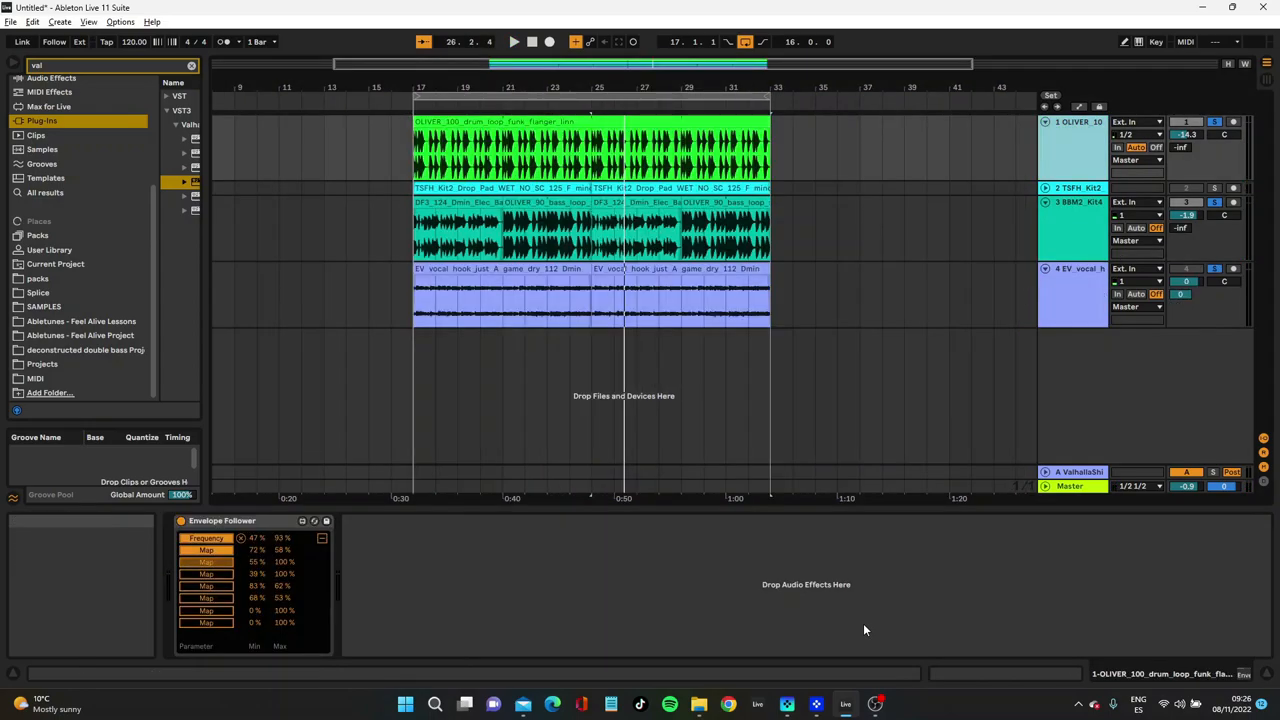
pyautogui.moveTo(1056, 288)
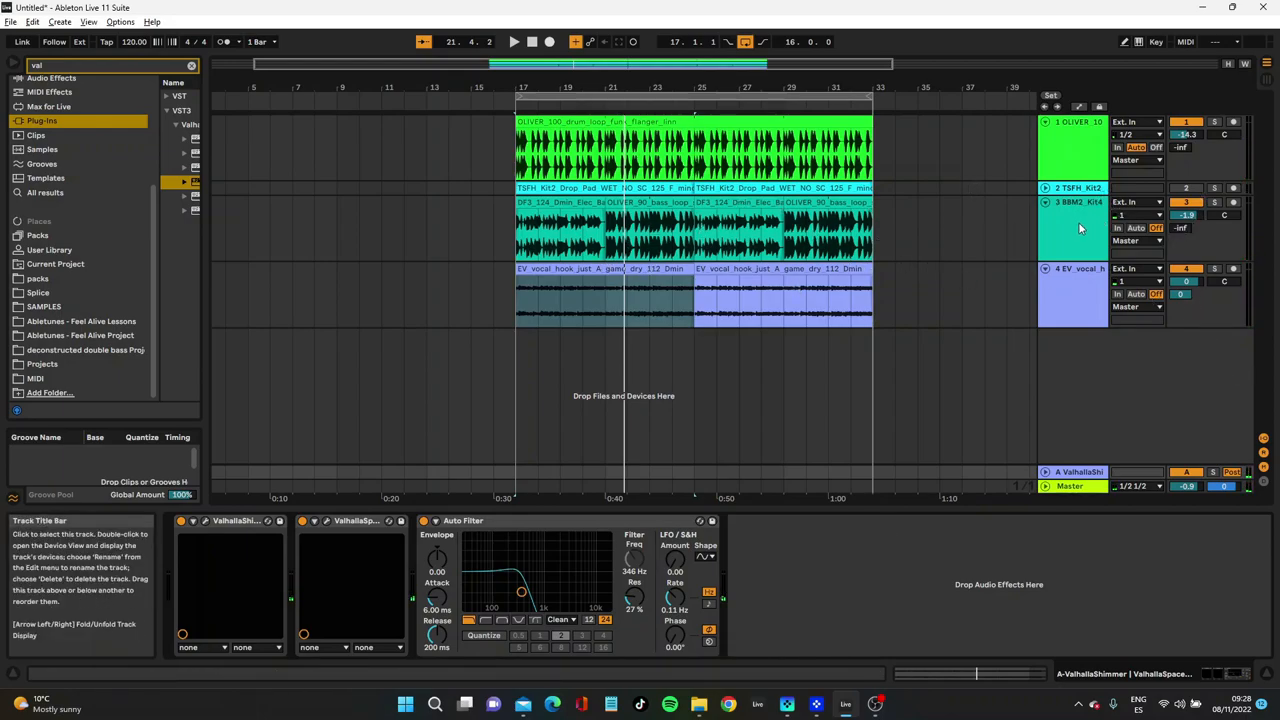
pyautogui.moveTo(1093, 233)
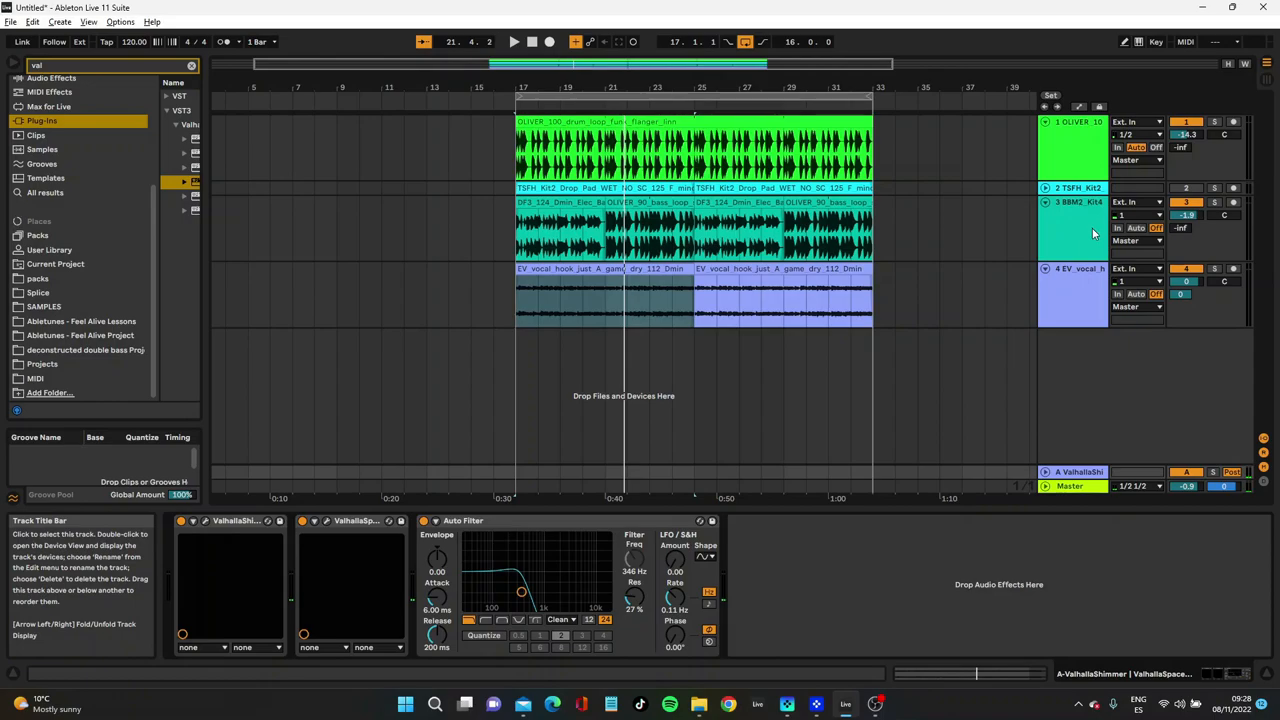